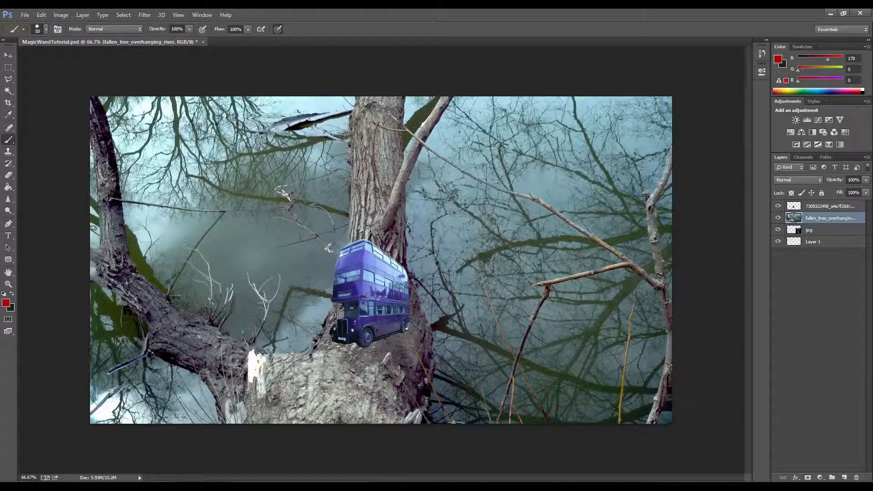
Paint a solid red line across the top, then 50%-opacity red curves and a scribble on the left.
drag(218, 175, 405, 162)
text(50)
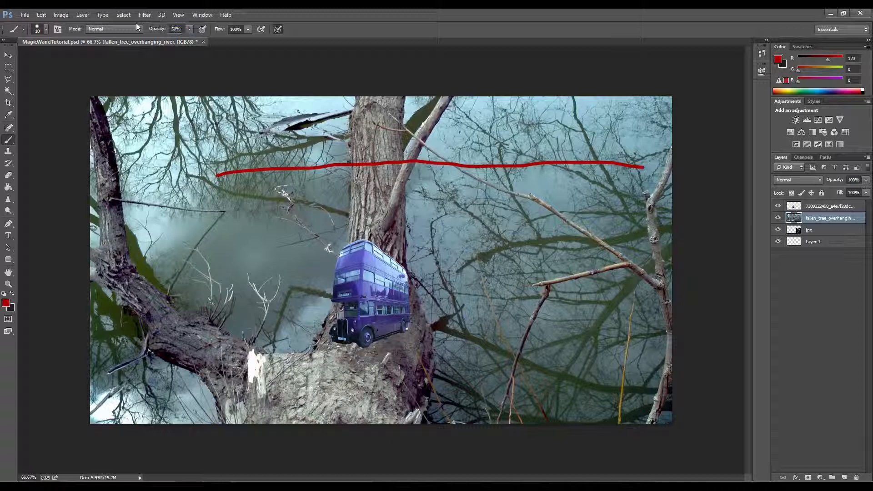
drag(217, 292, 294, 314)
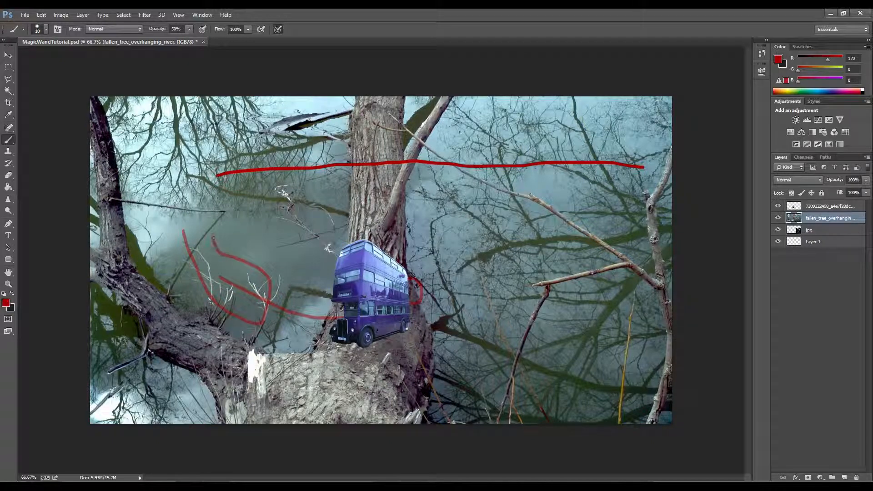
drag(215, 239, 180, 165)
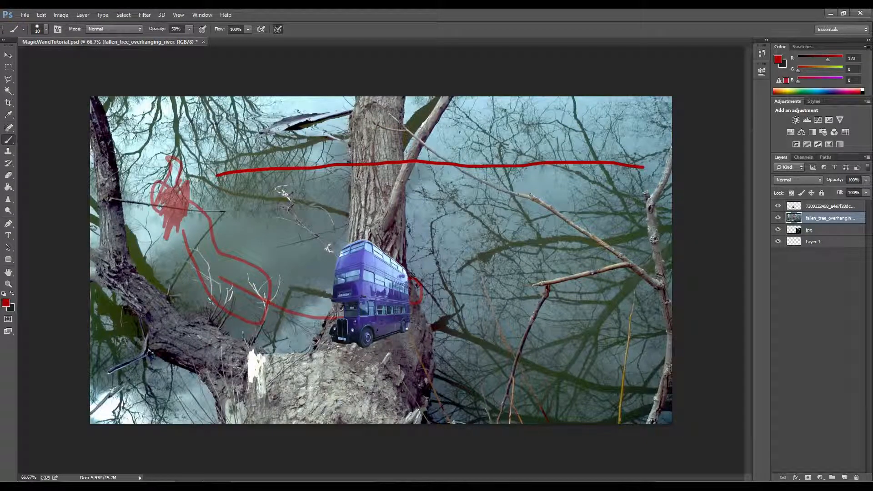
click(778, 206)
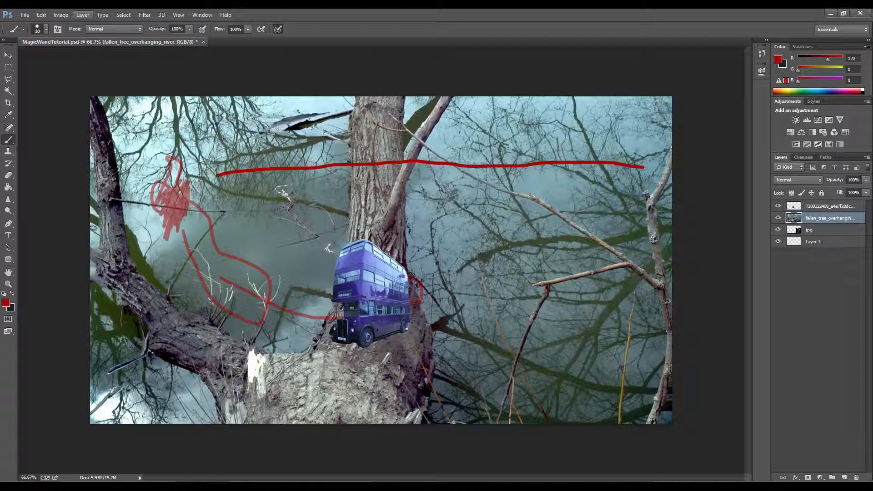
click(8, 127)
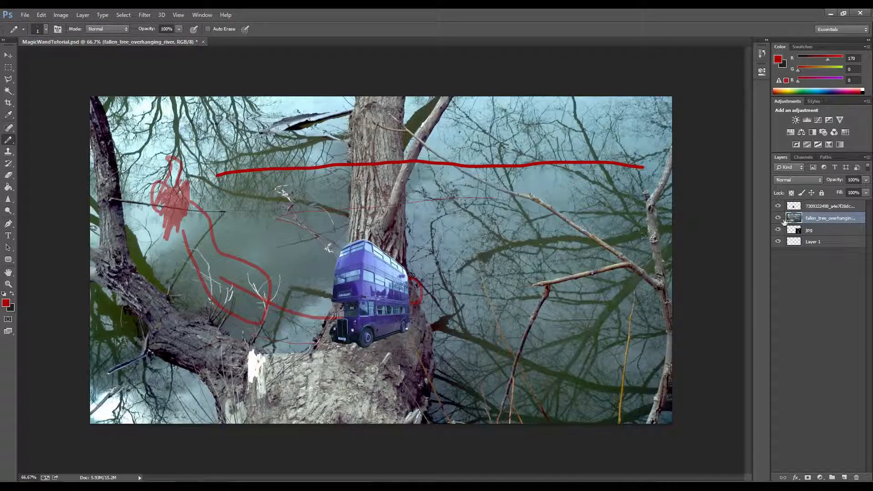
click(829, 206)
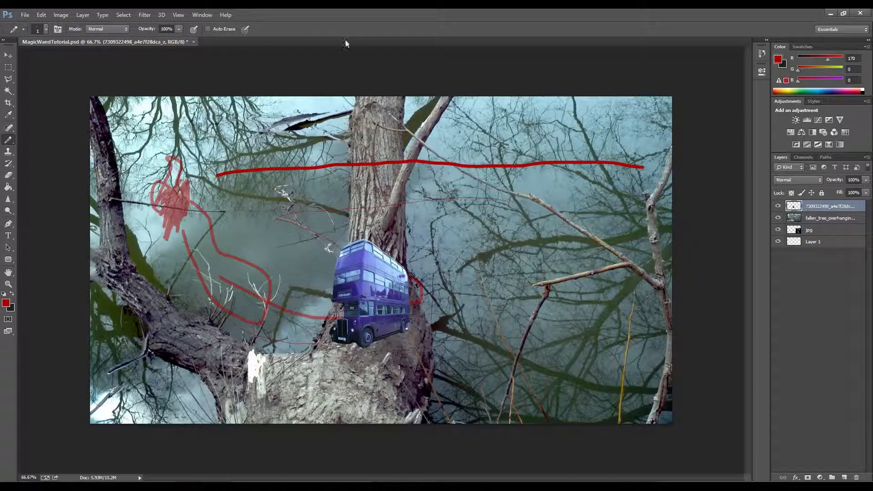
click(201, 15)
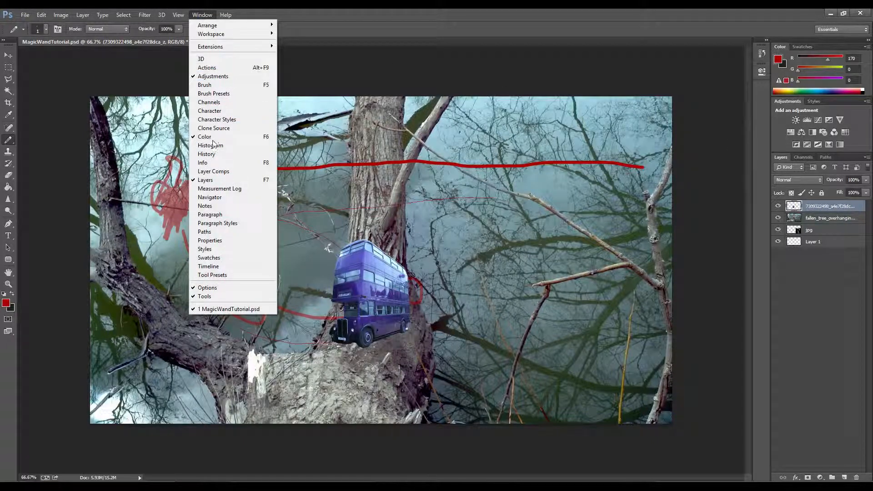
mouse_move(204, 180)
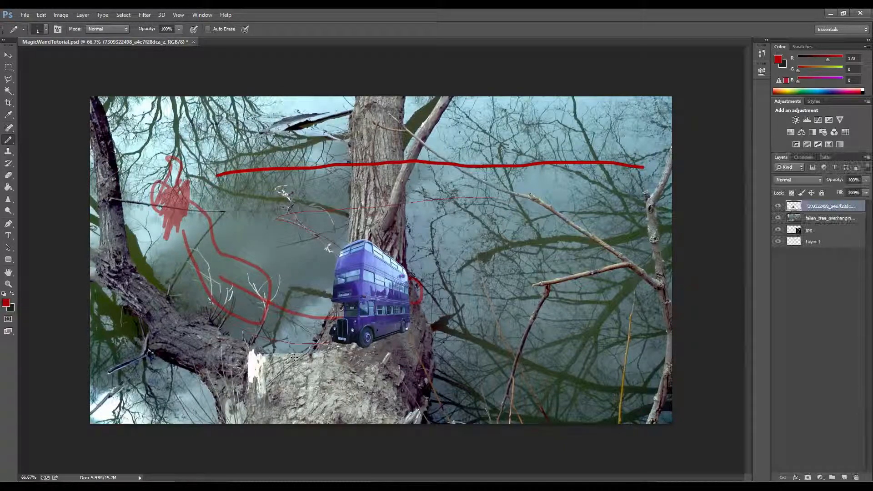
click(829, 217)
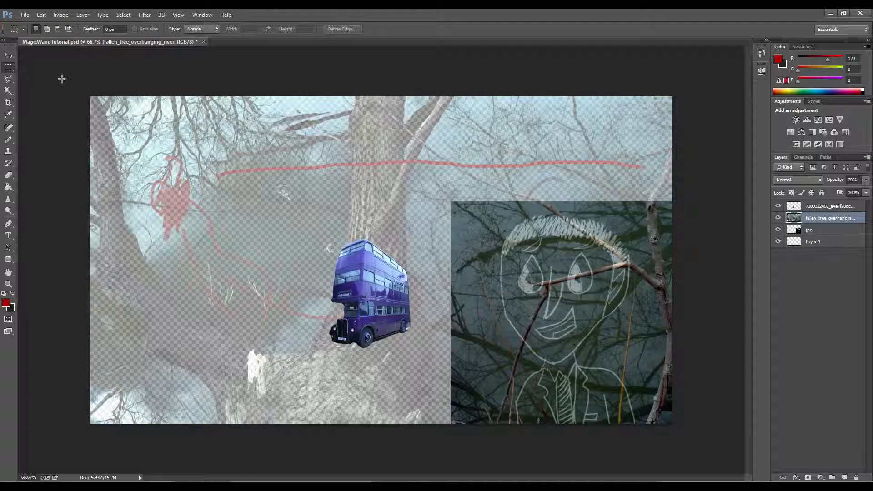
Marquee-select a strip across the top and fill it with the background colour.
drag(92, 98, 694, 158)
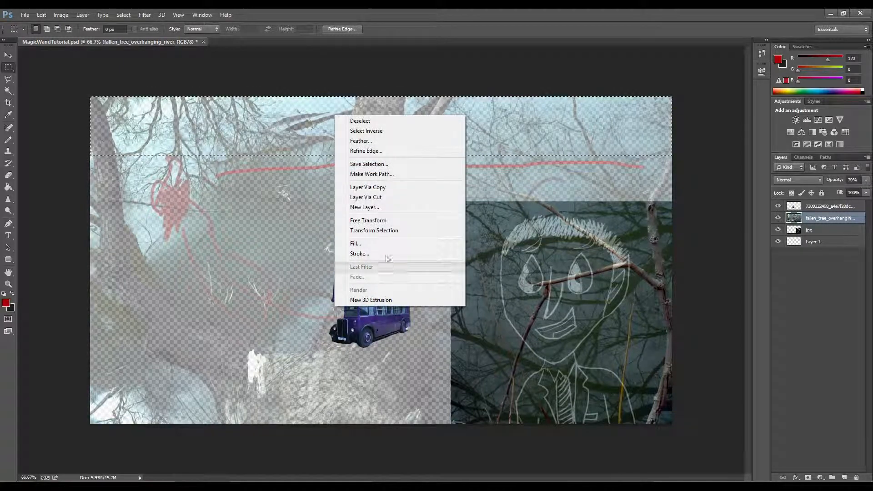
click(355, 243)
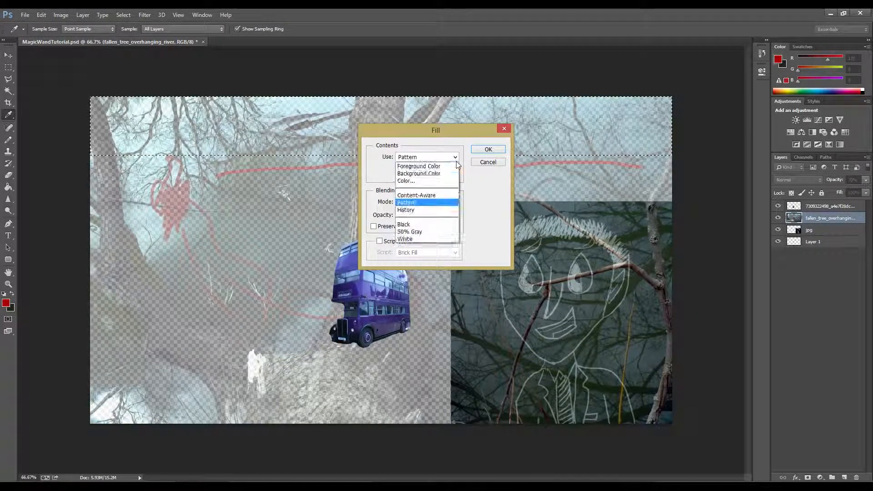
click(418, 173)
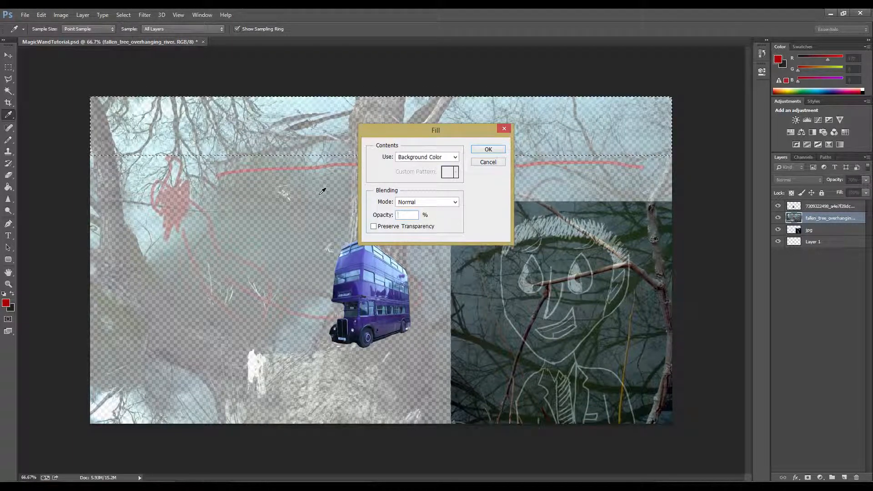
click(487, 149)
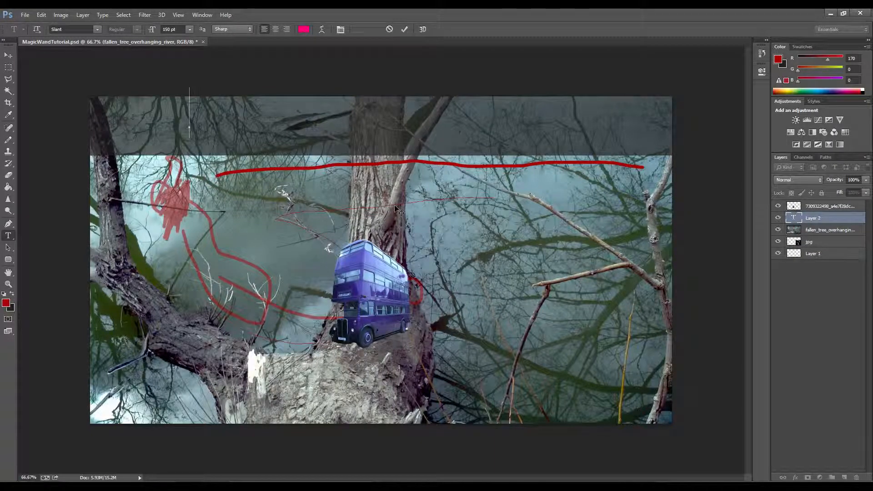
Type the pink heading 'Text for a Thumbnail' into the dark top band.
text(TEXT HO)
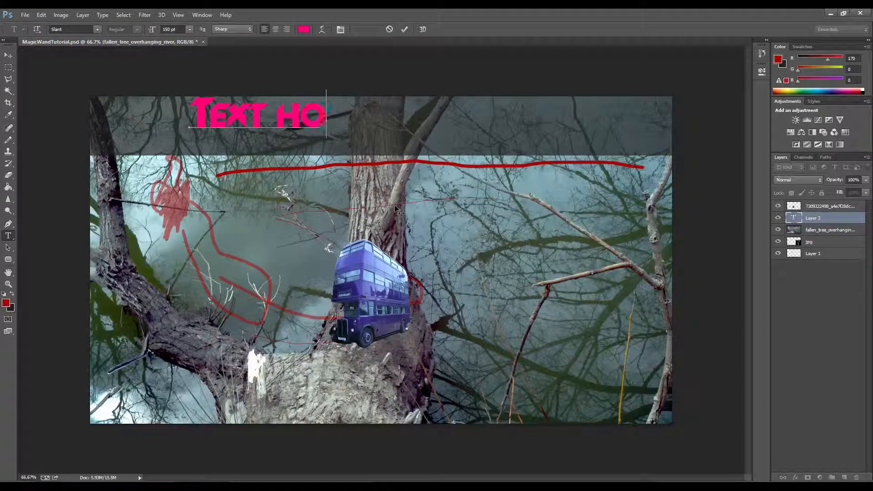
text(FOR)
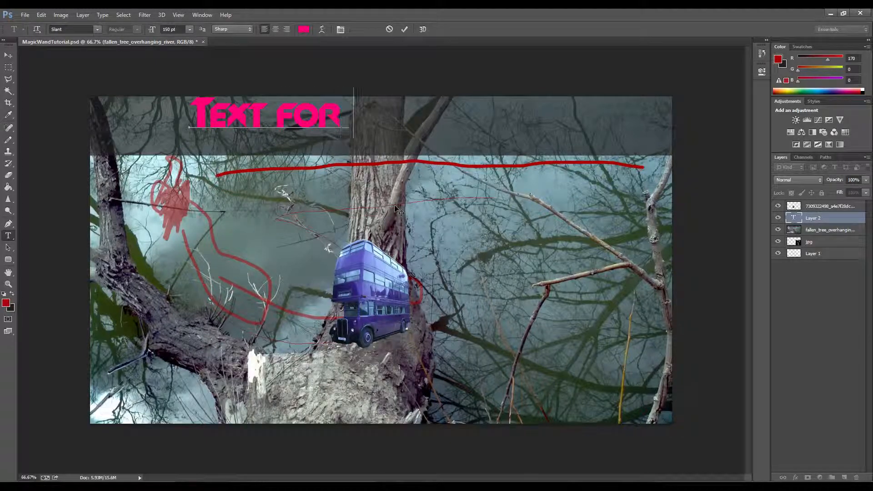
text(a Thumbnail)
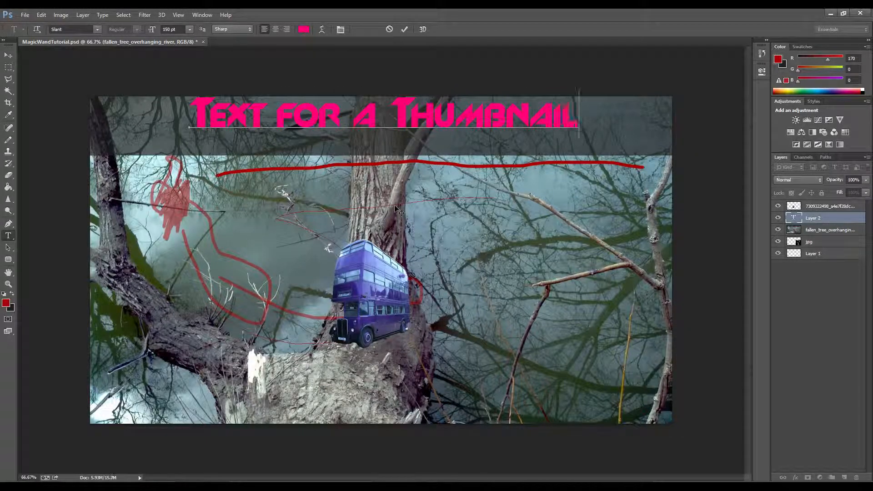